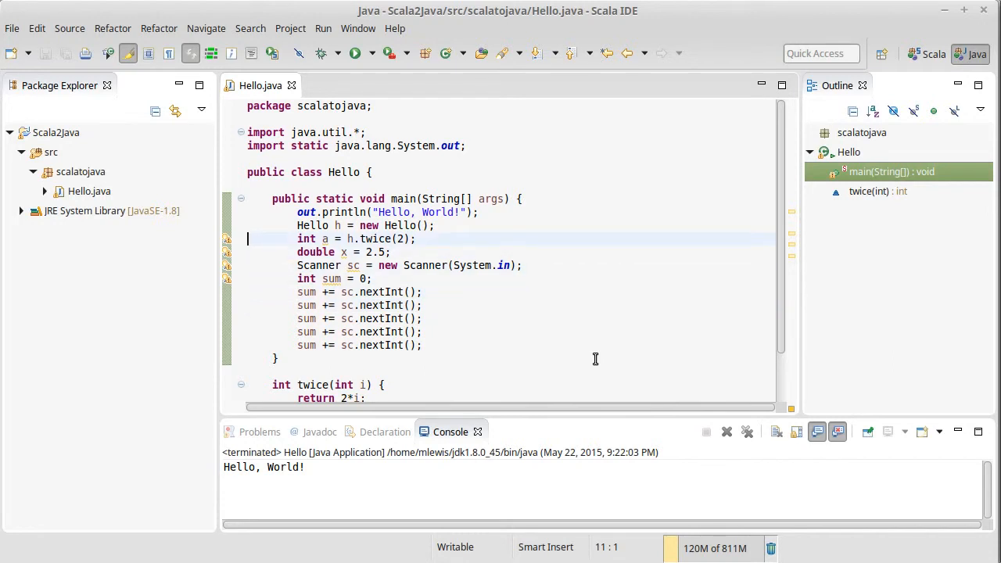
Below the twice call, write the if(a<4) { } else { } skeleton.
{"action": "left_click", "coordinate": [419, 238]}
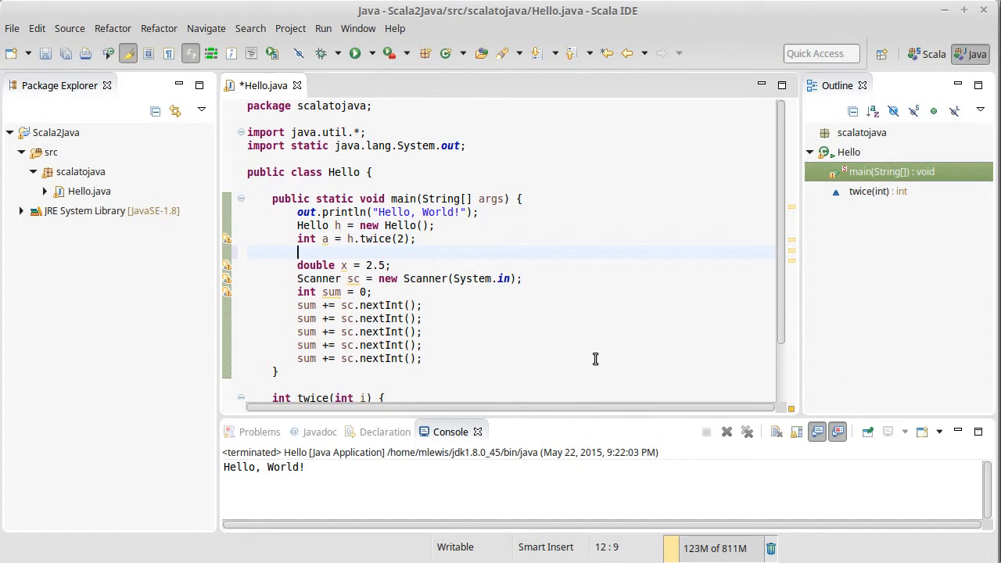
{"action": "type", "text": "if"}
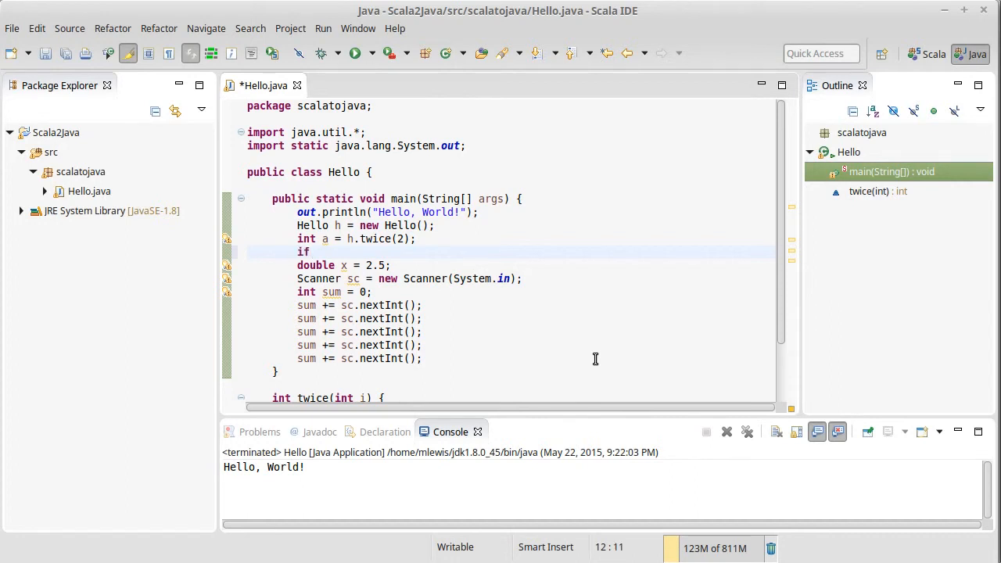
{"action": "type", "text": "*a"}
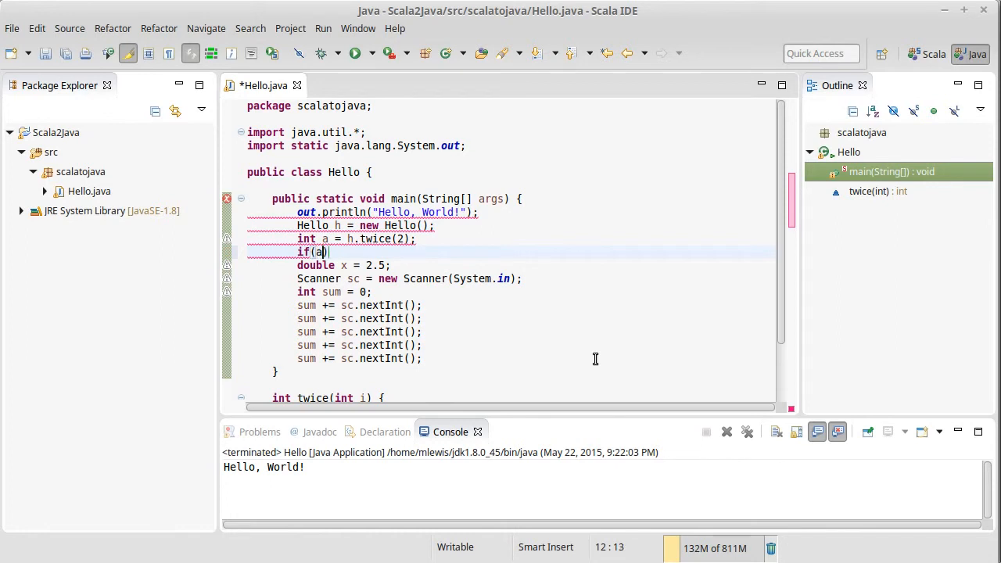
{"action": "type", "text": "<4"}
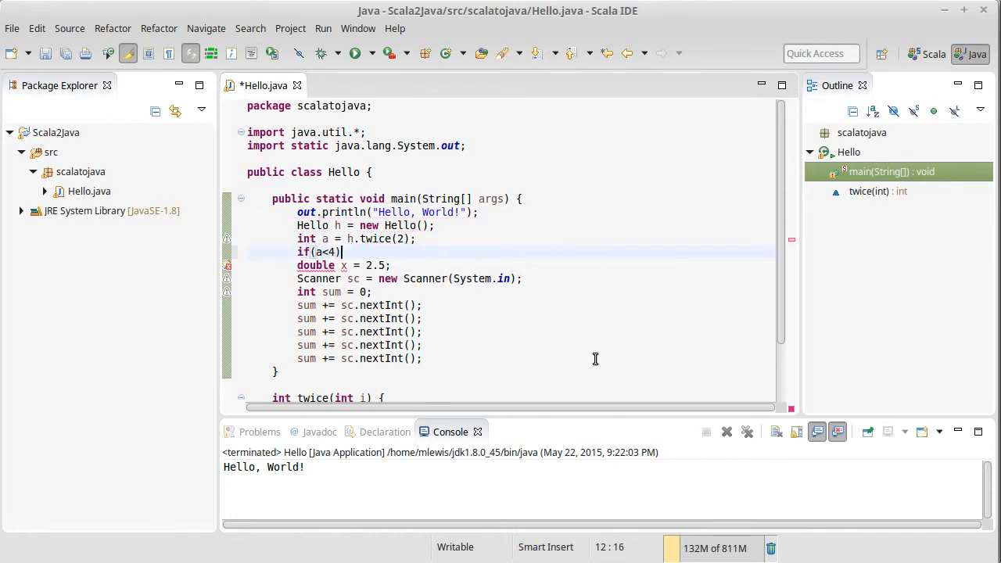
{"action": "type", "text": "{"}
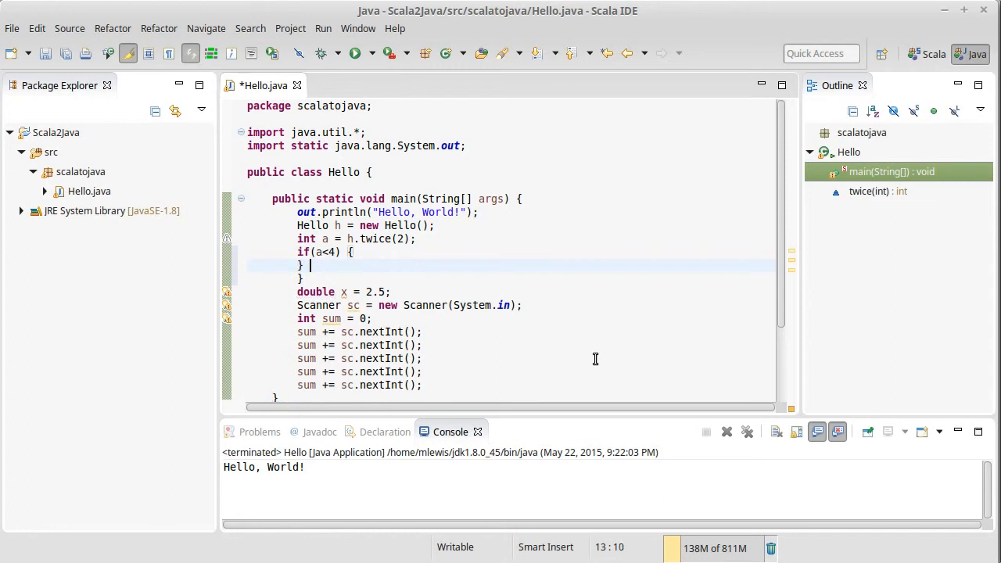
{"action": "type", "text": "else {"}
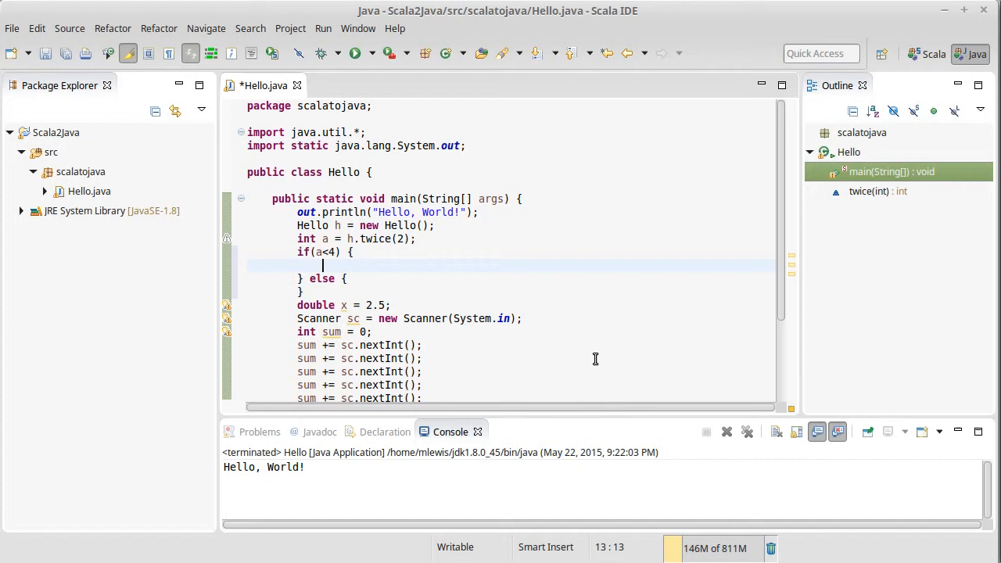
Fill the branches to print "a is small" and "a is big".
{"action": "type", "text": "out.println()"}
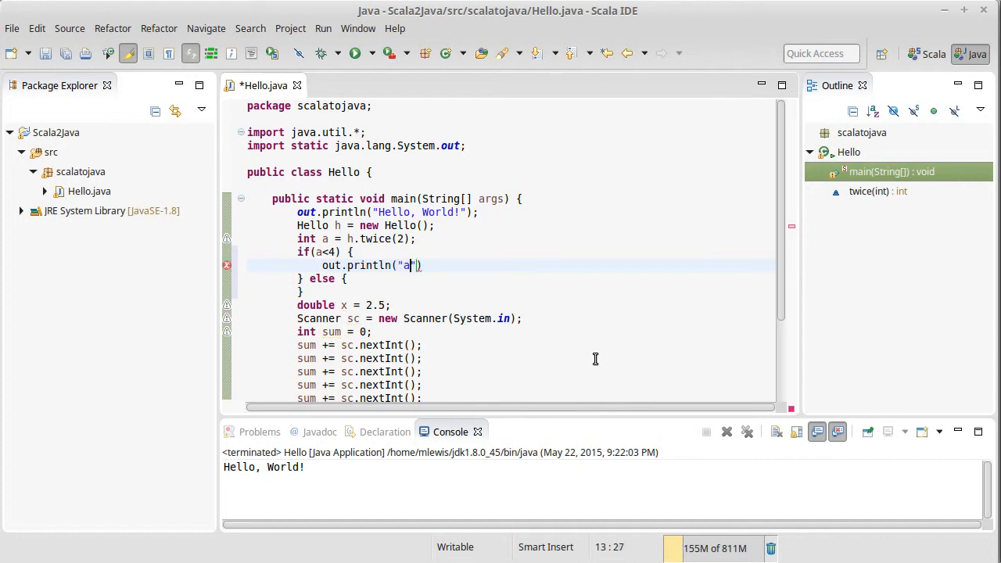
{"action": "type", "text": "is small"}
{"action": "type", "text": "out.println(\"a is \");"}
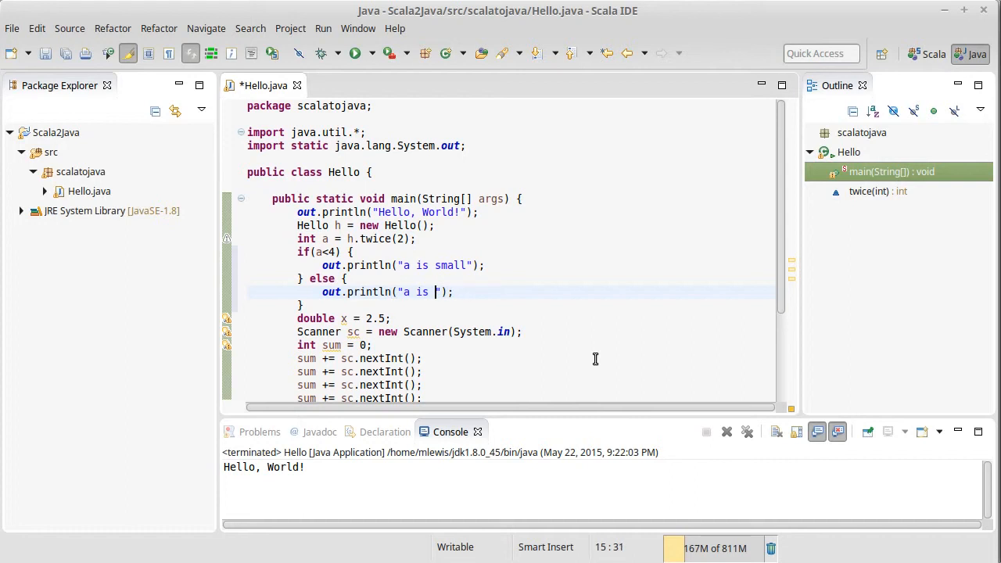
{"action": "type", "text": "big"}
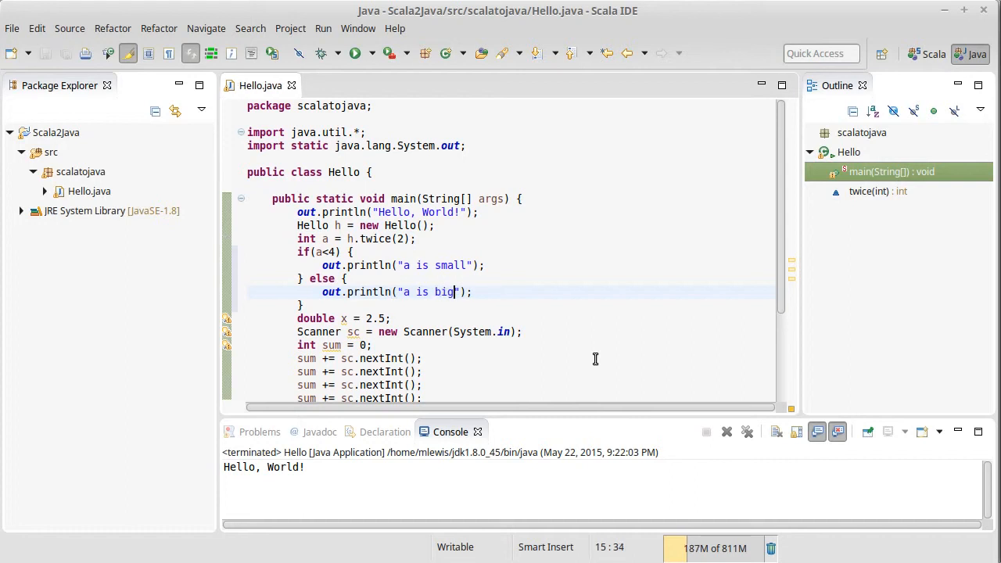
Remove the else branch lines so only the if printing "a is small" remains.
{"action": "left_click", "coordinate": [353, 252]}
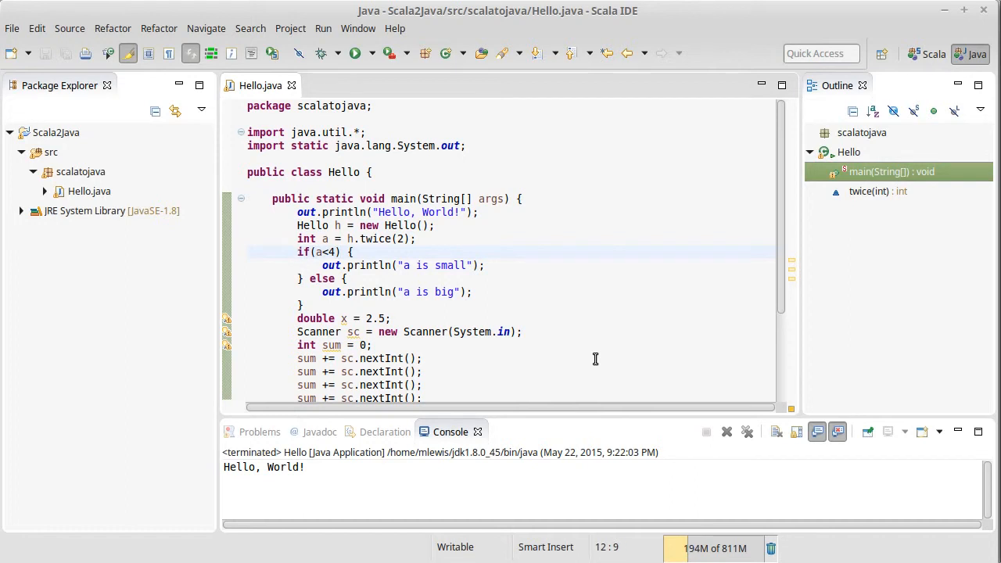
{"action": "type", "text": "int b ="}
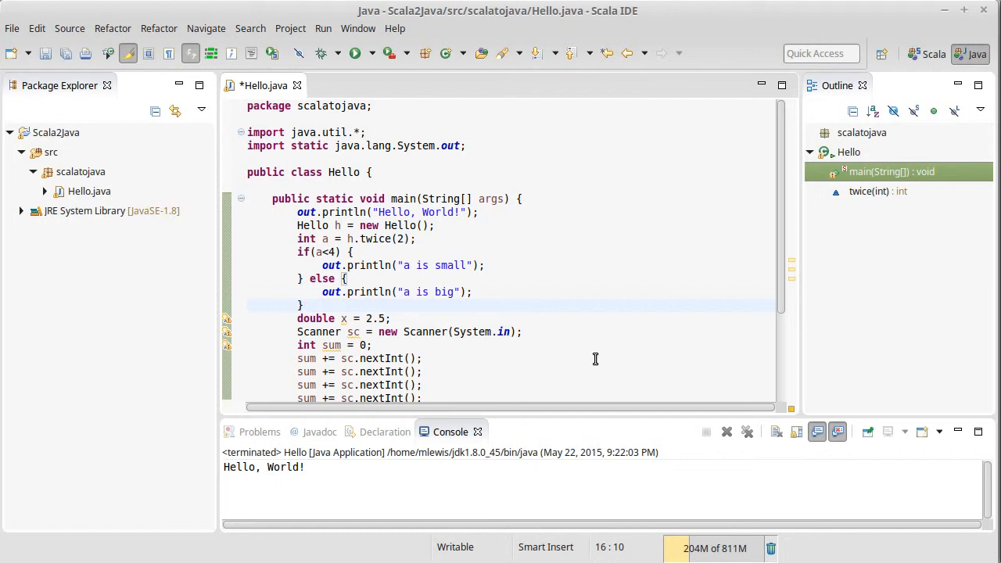
{"action": "left_click", "coordinate": [303, 304]}
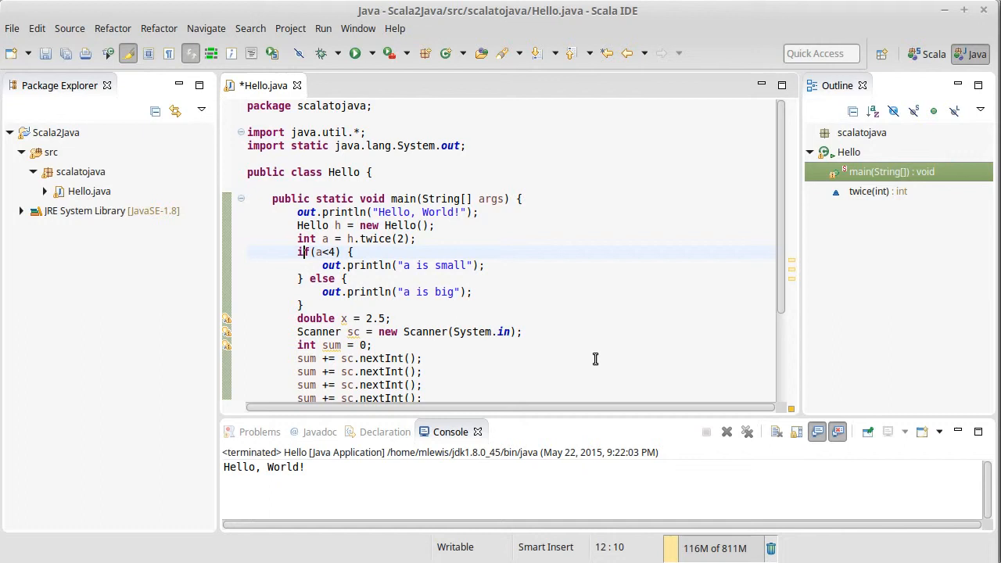
{"action": "left_click", "coordinate": [329, 278]}
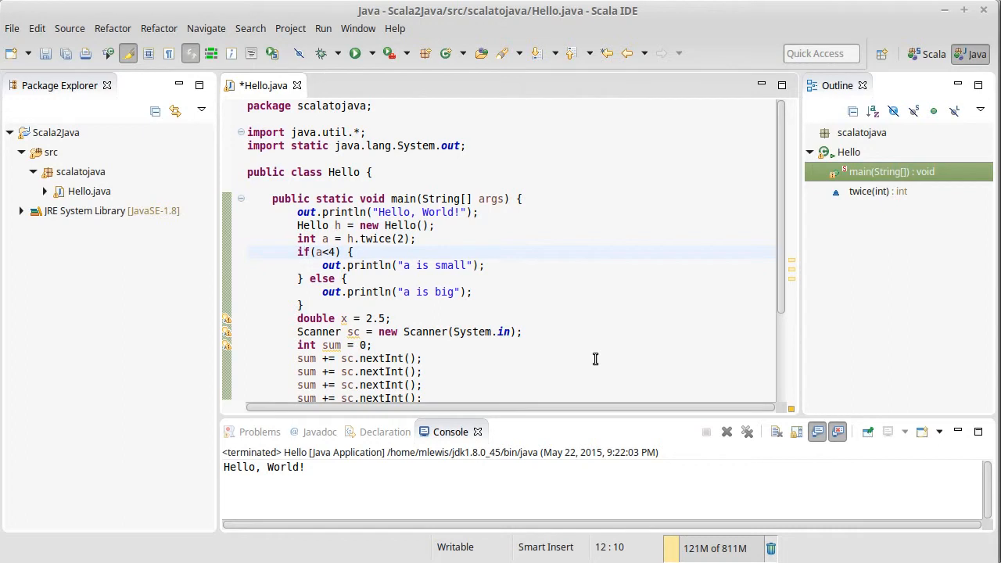
{"action": "left_click", "coordinate": [304, 252]}
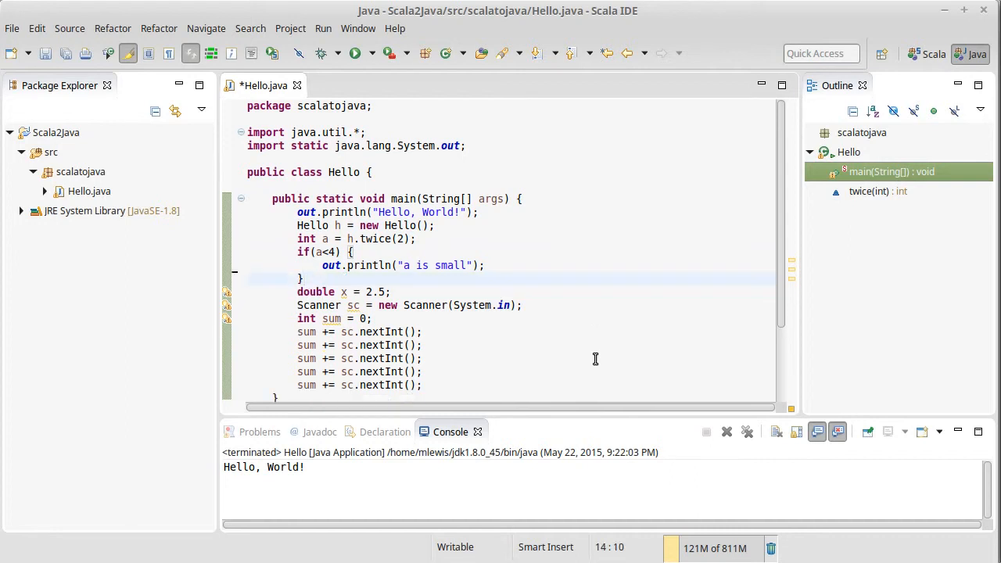
Declare sum and i, then write while(i<5) { } with ++i incrementing the counter.
{"action": "key", "text": "ctrl+s"}
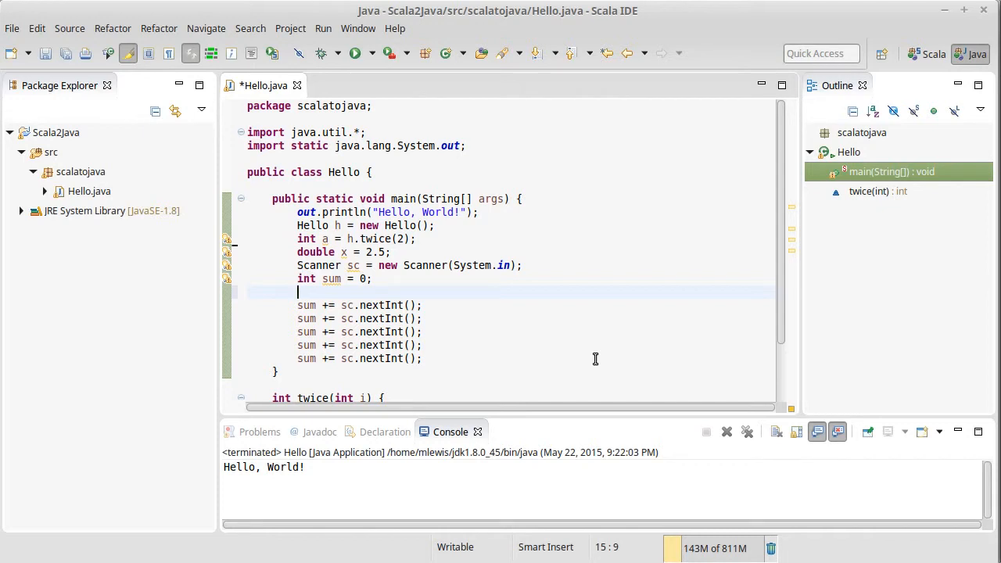
{"action": "type", "text": "int i = 0;"}
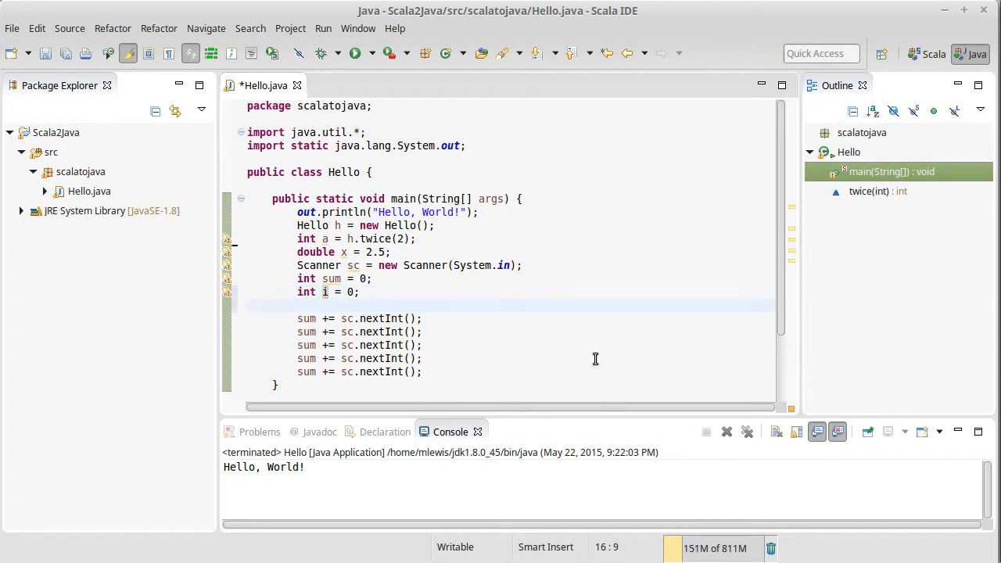
{"action": "type", "text": "while(i<)"}
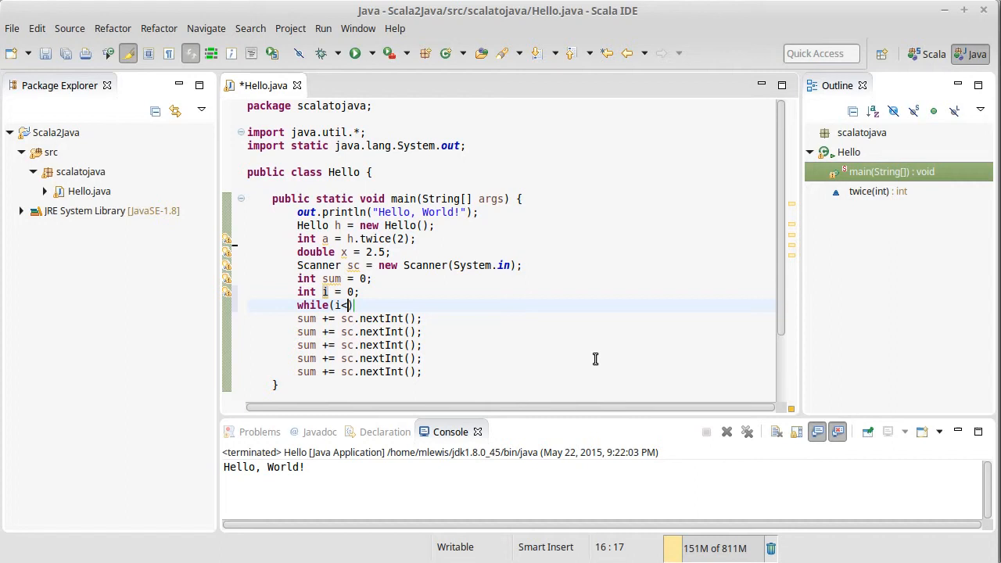
{"action": "type", "text": "5) {"}
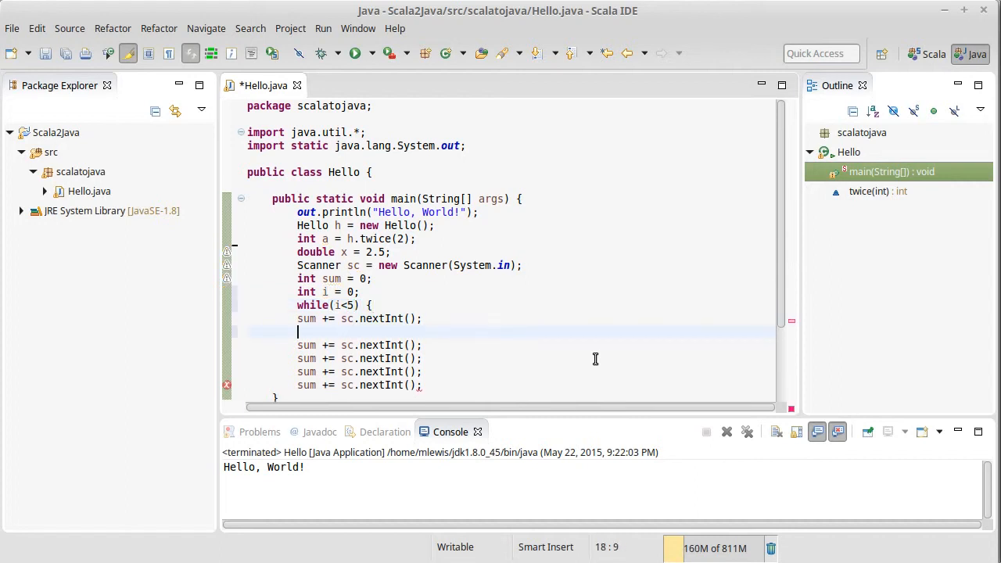
{"action": "type", "text": "i"}
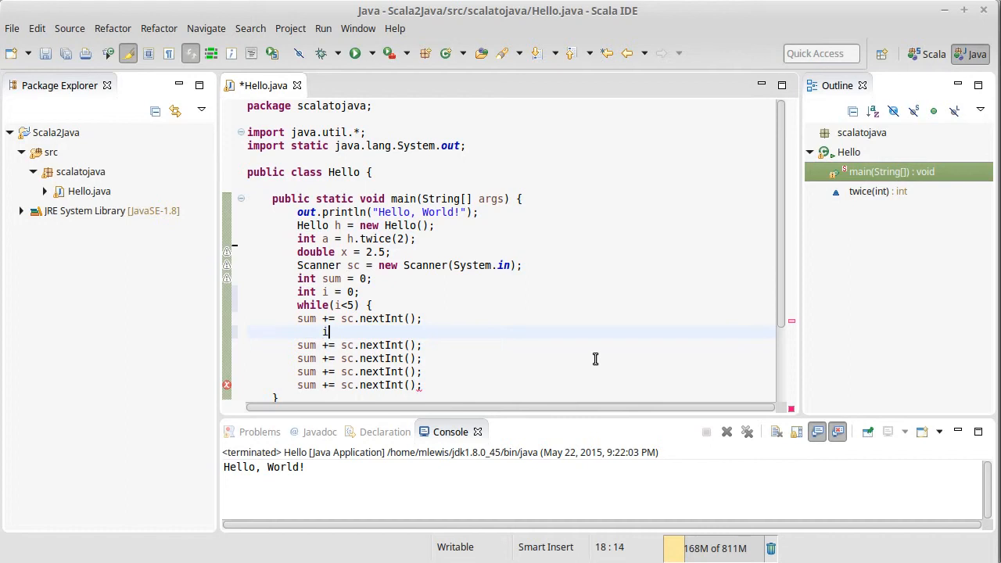
{"action": "type", "text": "+i;"}
{"action": "type", "text": "}"}
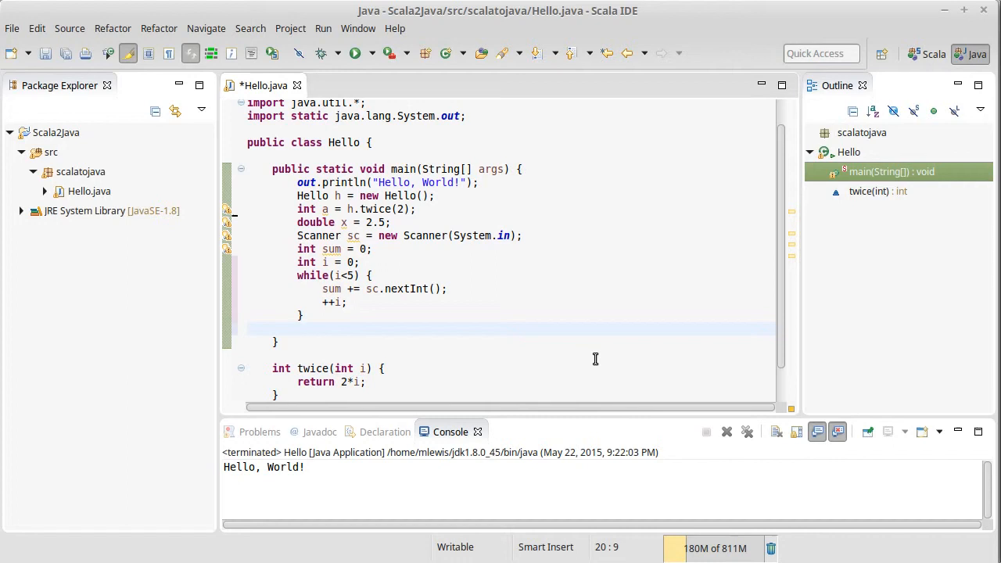
Print sum after the loop with out.println(sum); and save the file.
{"action": "type", "text": "out.println"}
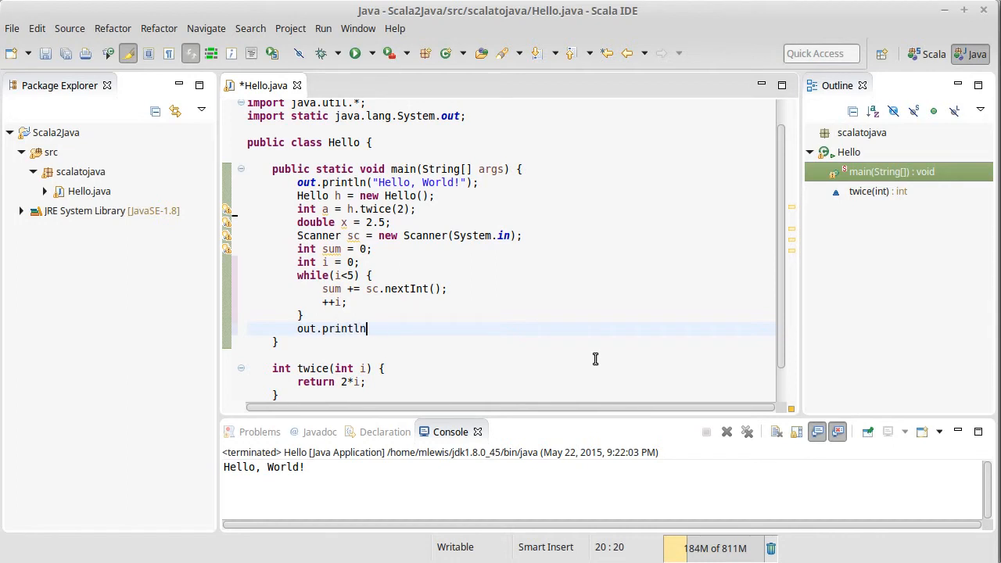
{"action": "type", "text": "(sum)"}
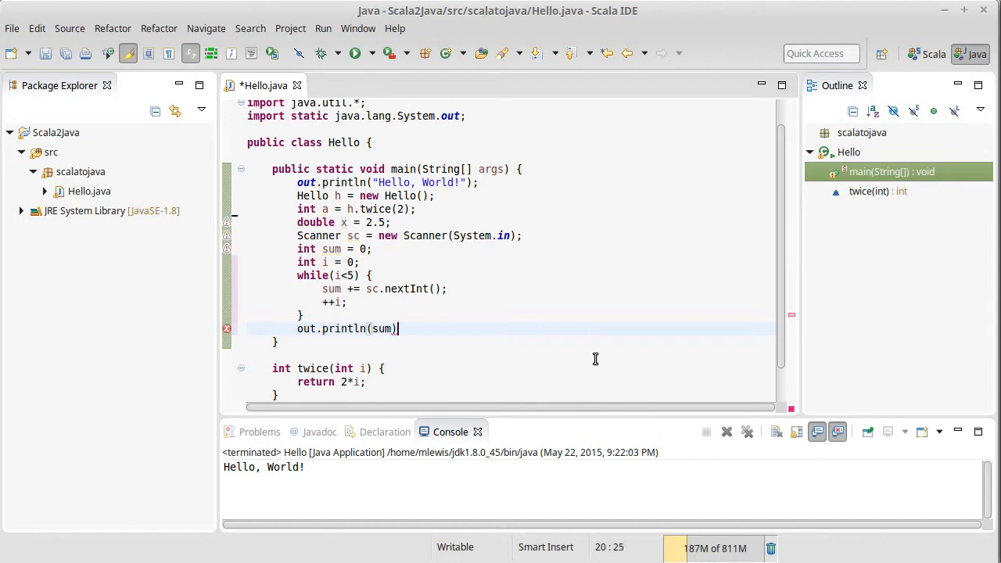
{"action": "type", "text": ";"}
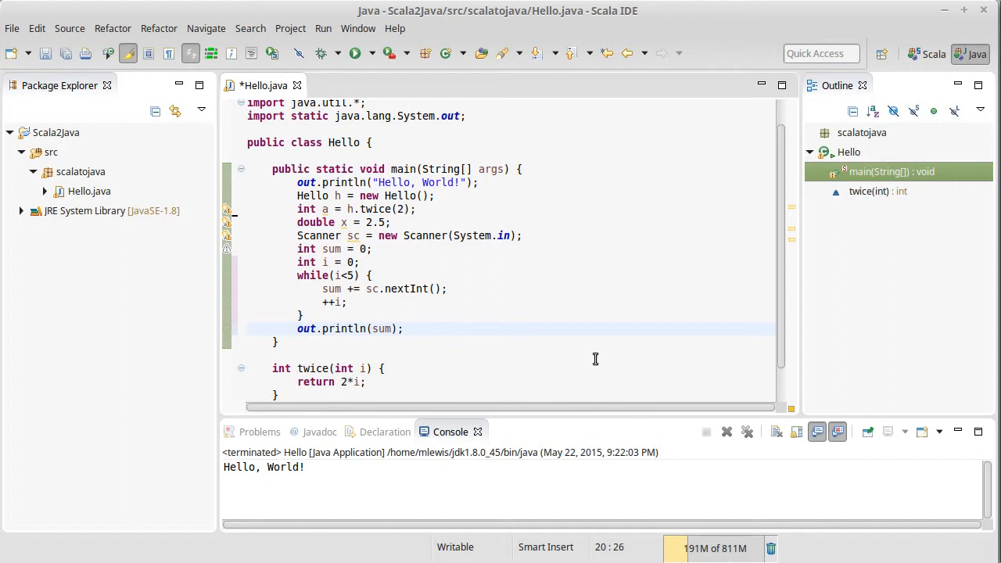
{"action": "key", "text": "ctrl+s"}
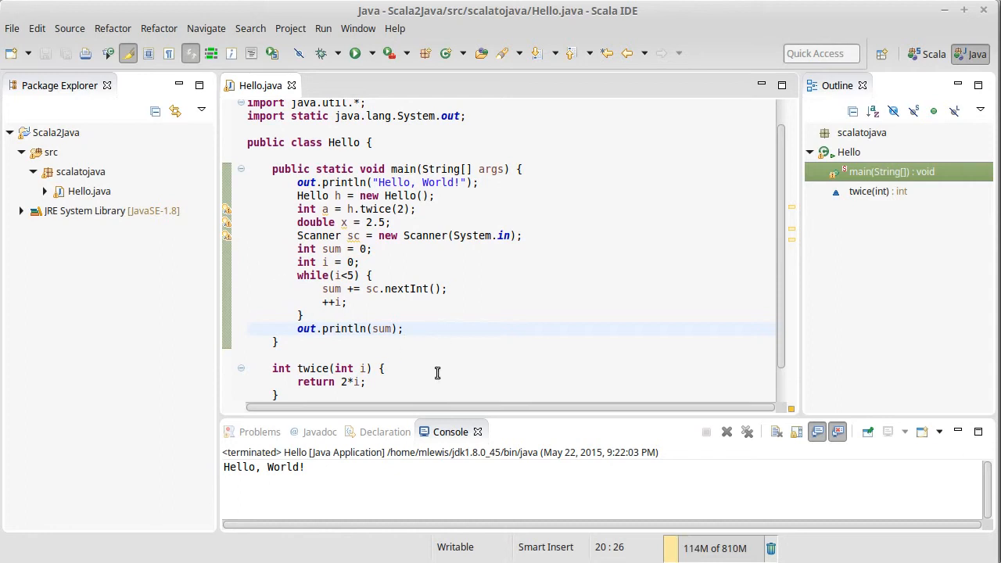
{"action": "left_click", "coordinate": [358, 263]}
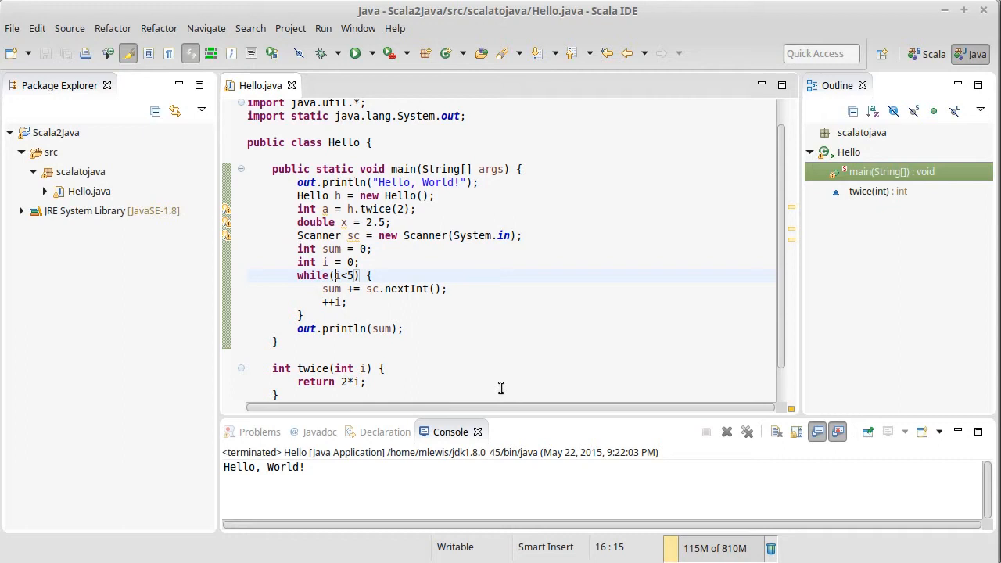
{"action": "left_click", "coordinate": [348, 304]}
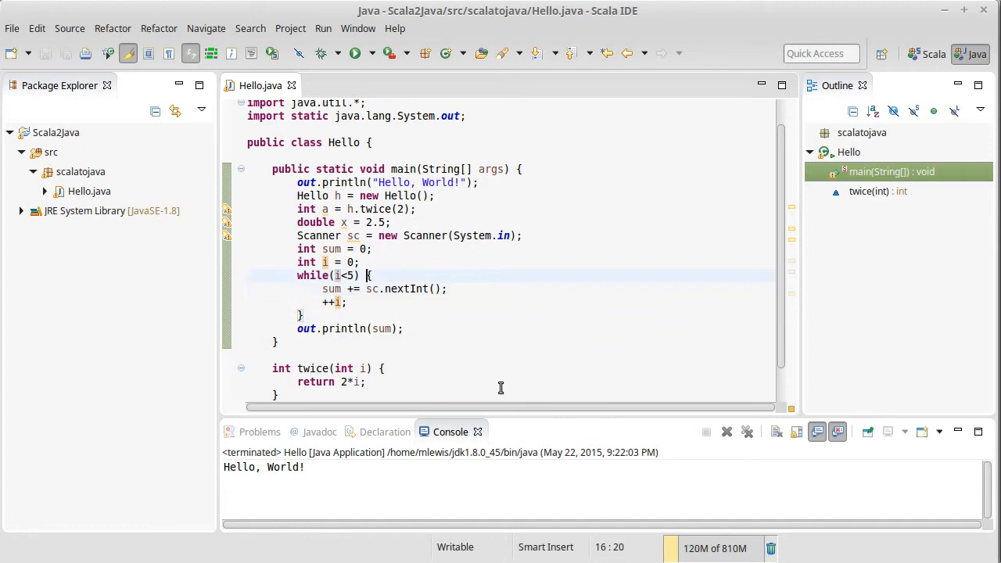
{"action": "type", "text": ";"}
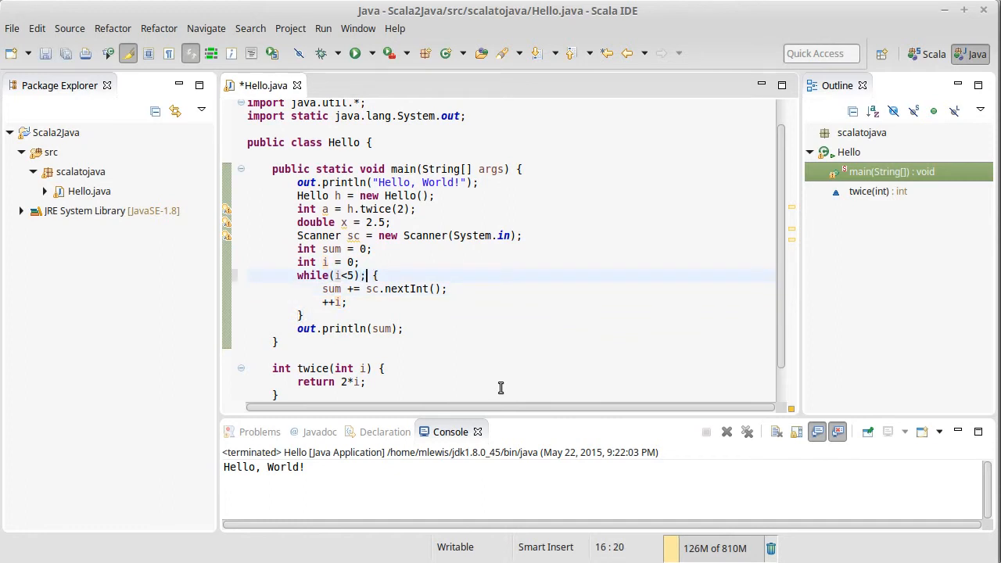
{"action": "key", "text": "BackSpace"}
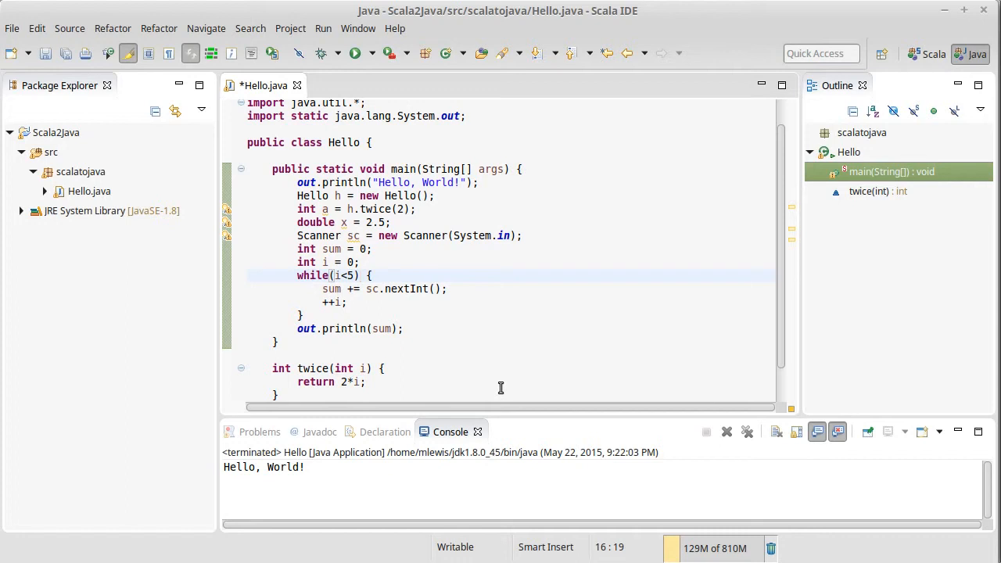
{"action": "left_click", "coordinate": [322, 303]}
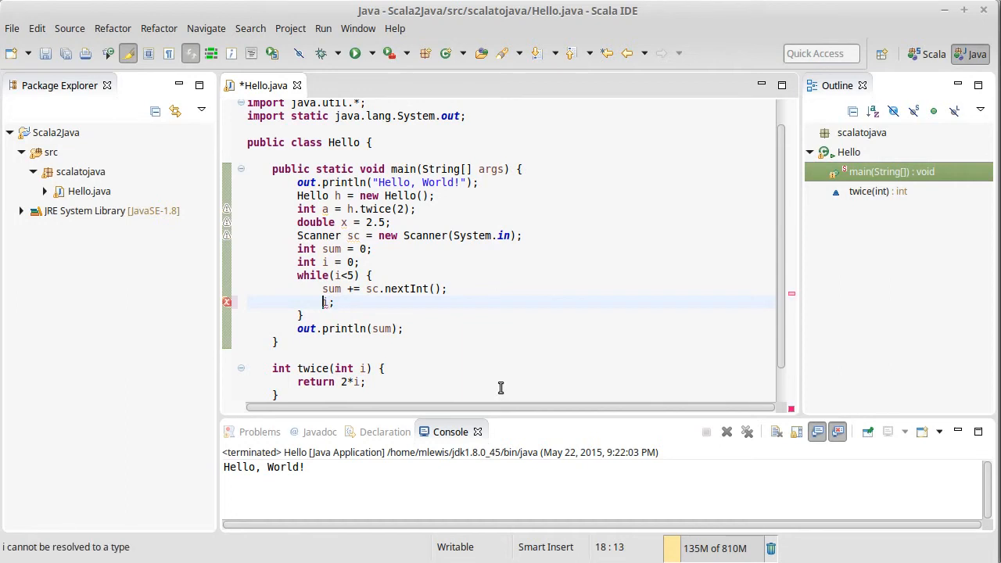
{"action": "type", "text": "++"}
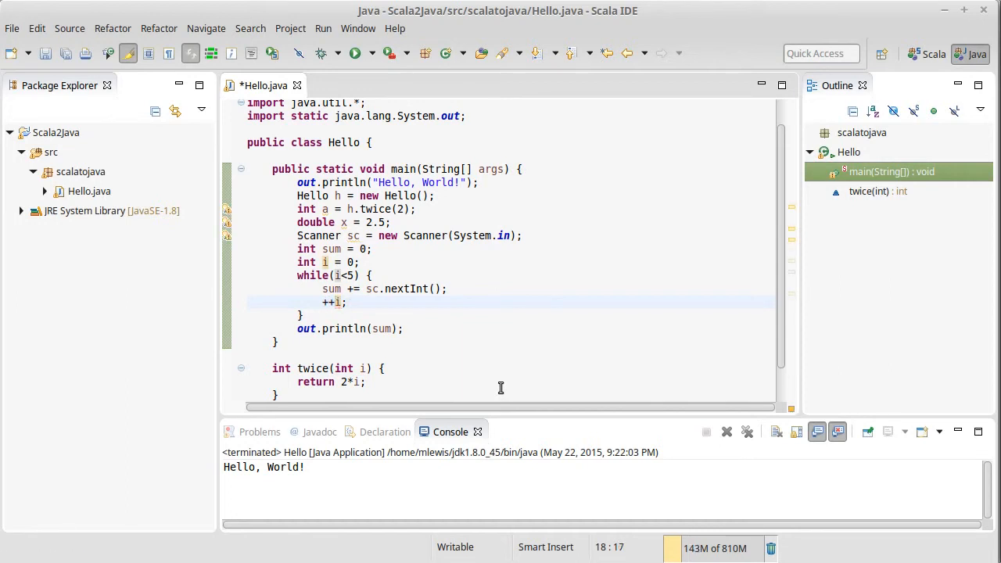
{"action": "left_click", "coordinate": [347, 303]}
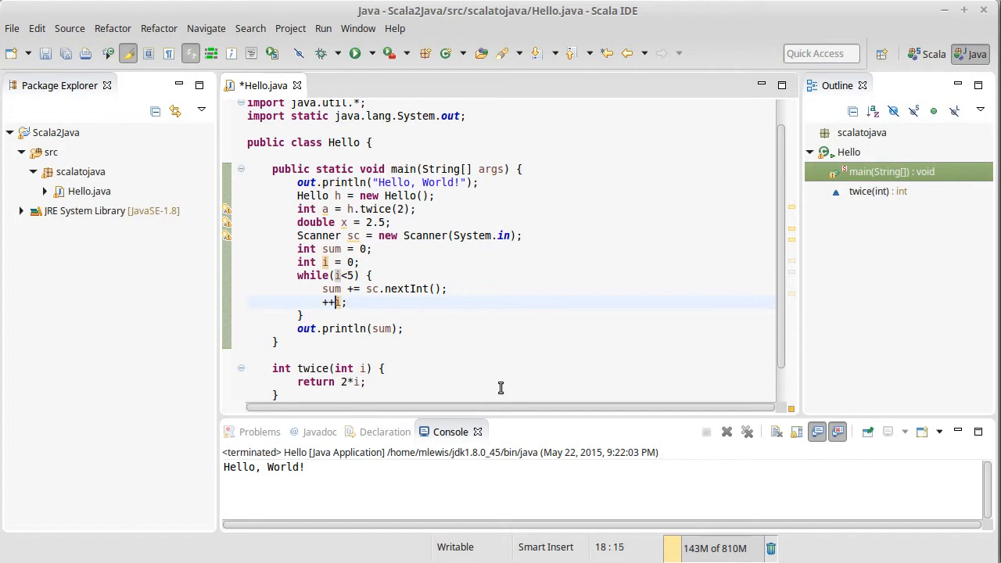
{"action": "left_click", "coordinate": [329, 262]}
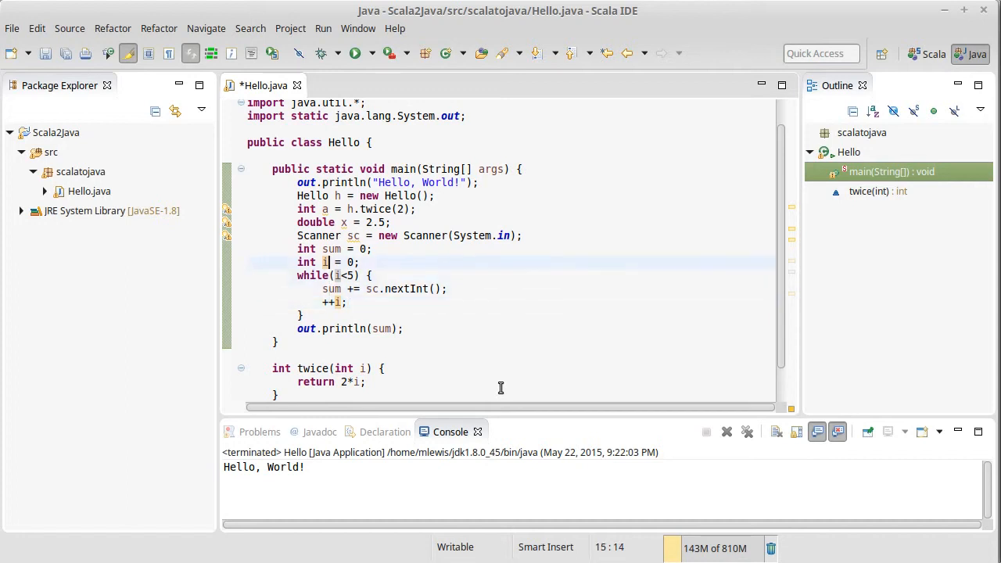
{"action": "left_click", "coordinate": [335, 276]}
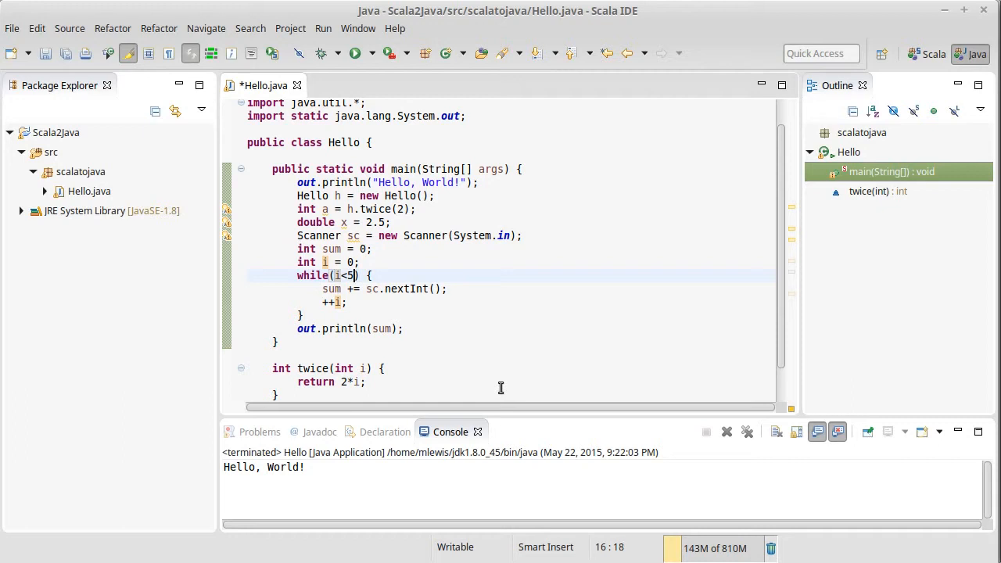
{"action": "left_click", "coordinate": [331, 275]}
{"action": "type", "text": "for(int i = 0"}
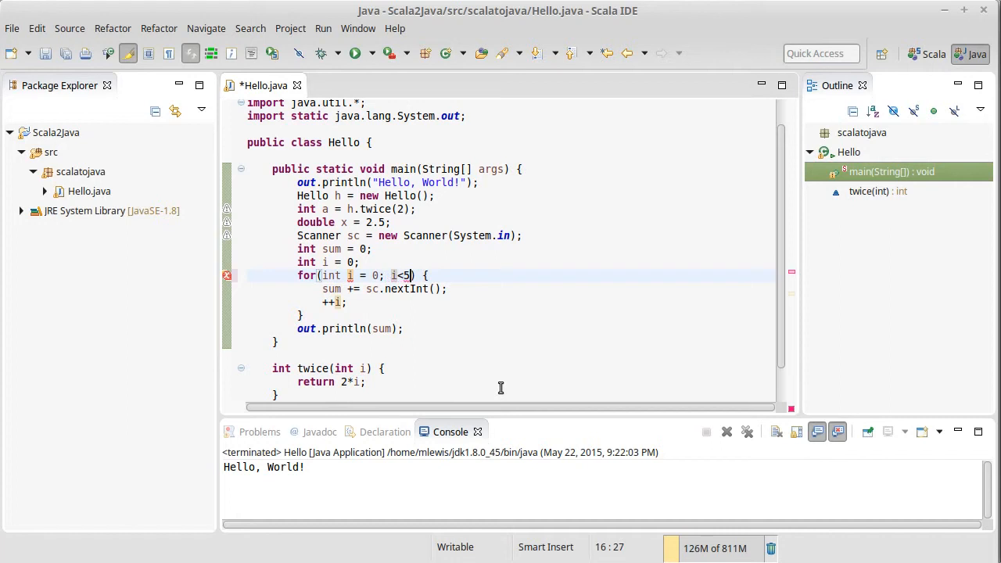
Complete the for(int i = 0; i<5; ++i) header, remove the redundant i declaration, and save.
{"action": "type", "text": "; ++i"}
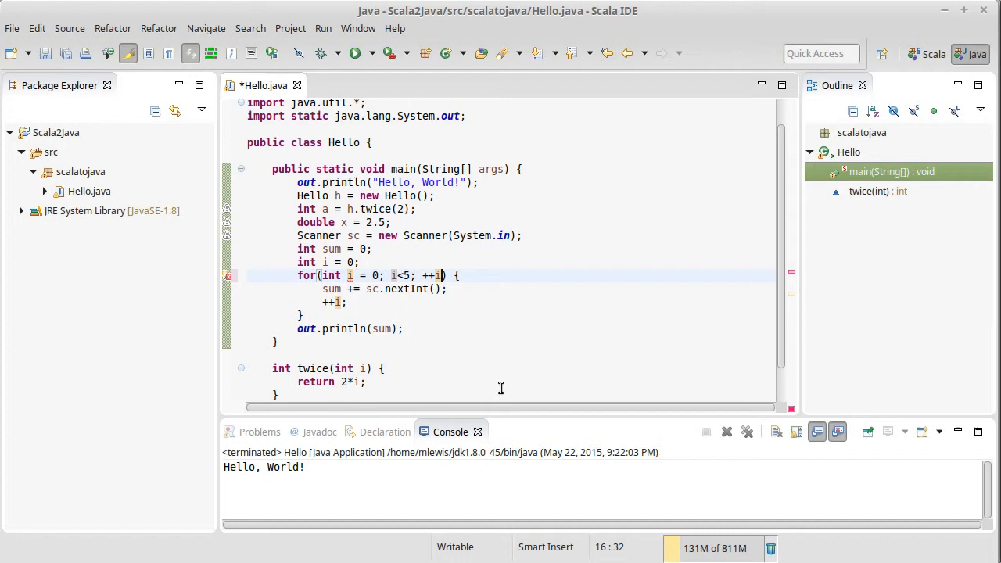
{"action": "left_click", "coordinate": [249, 262]}
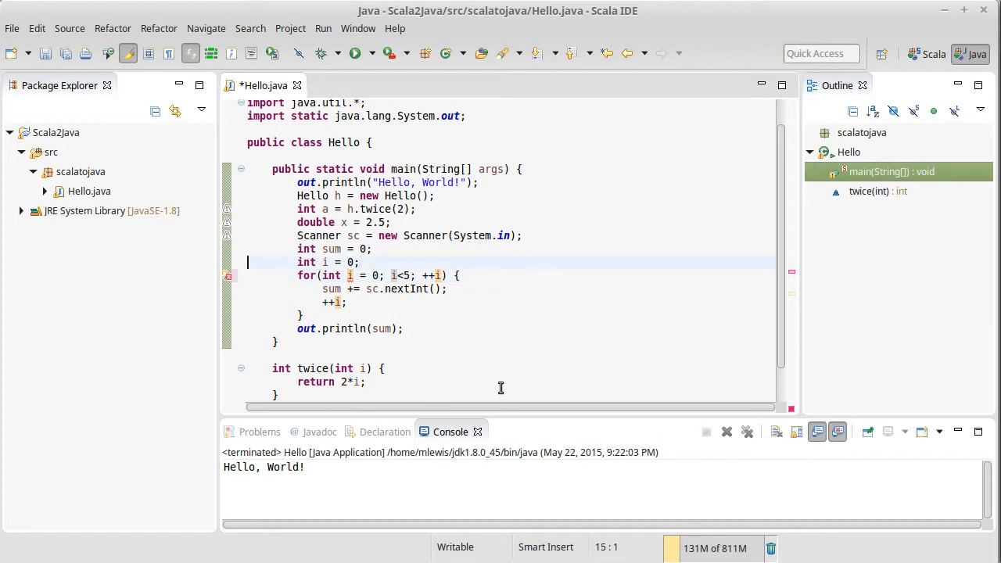
{"action": "left_click", "coordinate": [328, 263]}
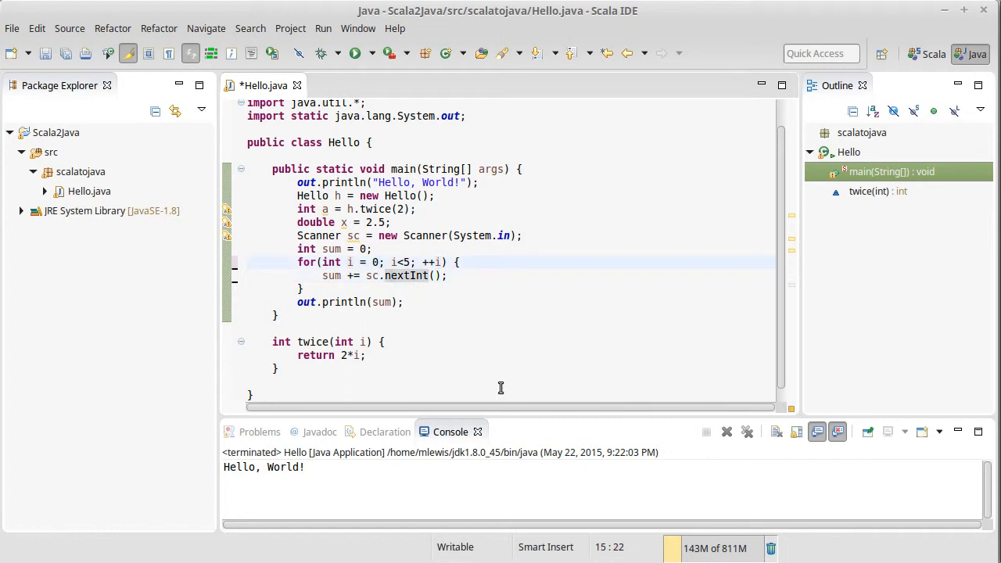
{"action": "key", "text": "ctrl+s"}
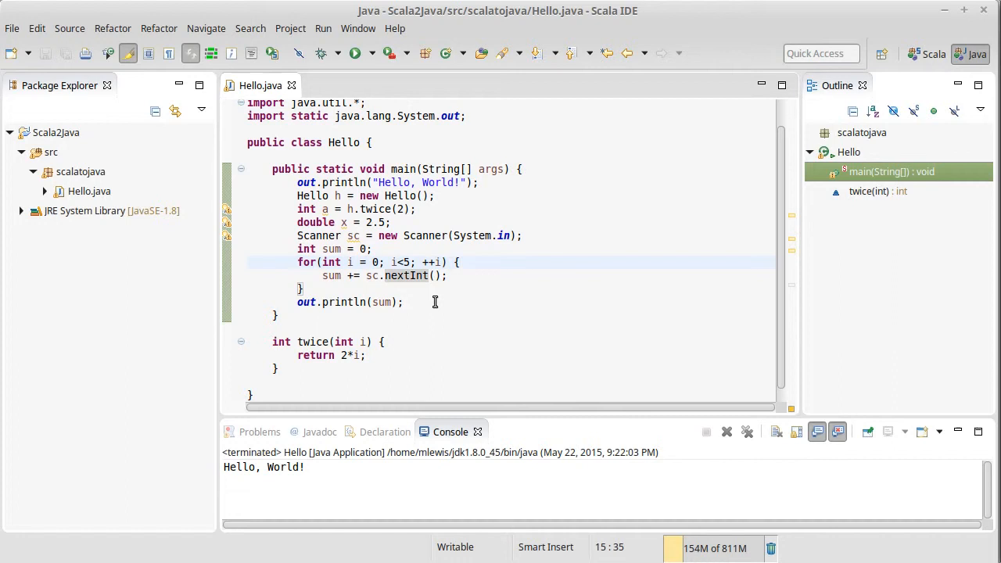
{"action": "left_click", "coordinate": [459, 263]}
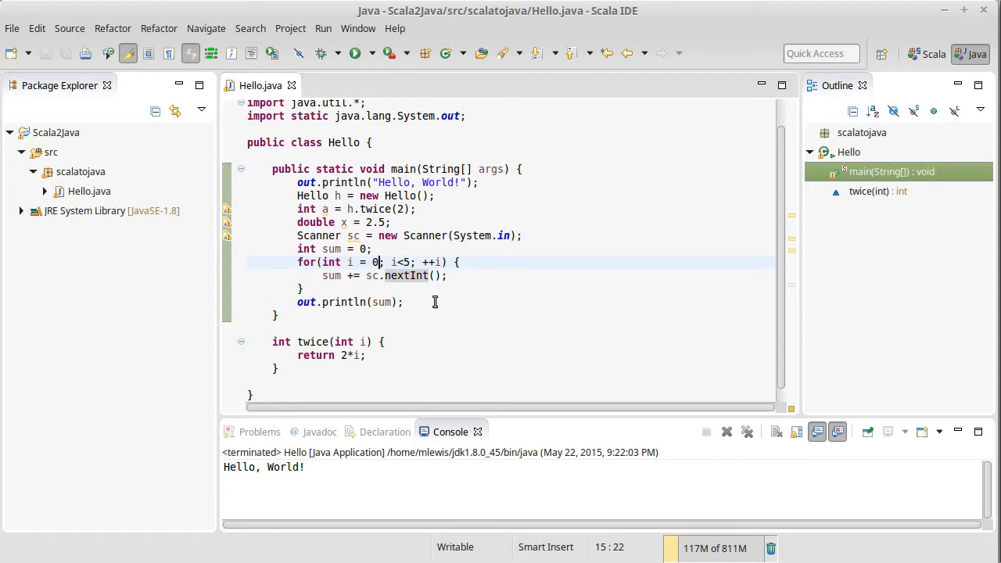
{"action": "key", "text": "BackSpace"}
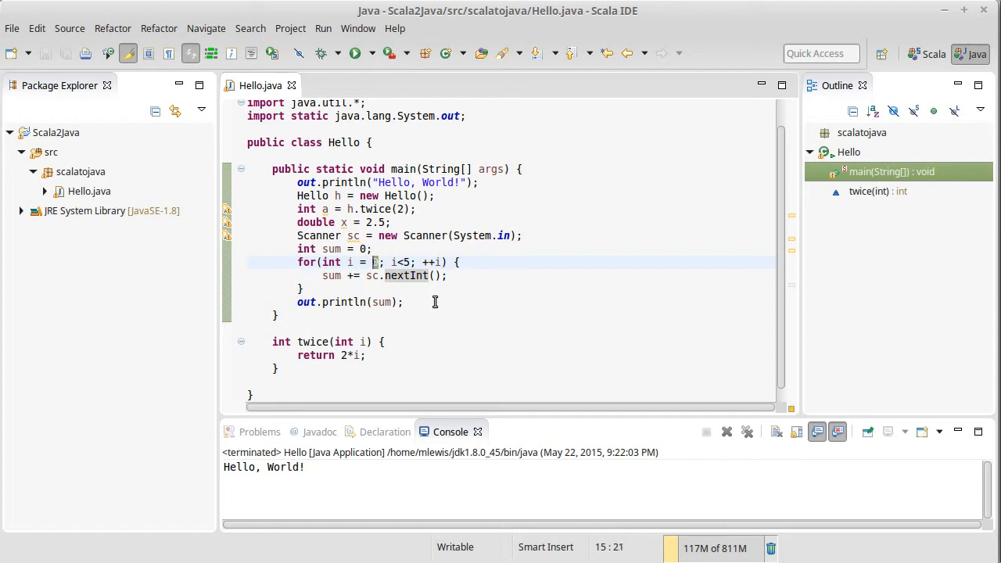
{"action": "type", "text": "0"}
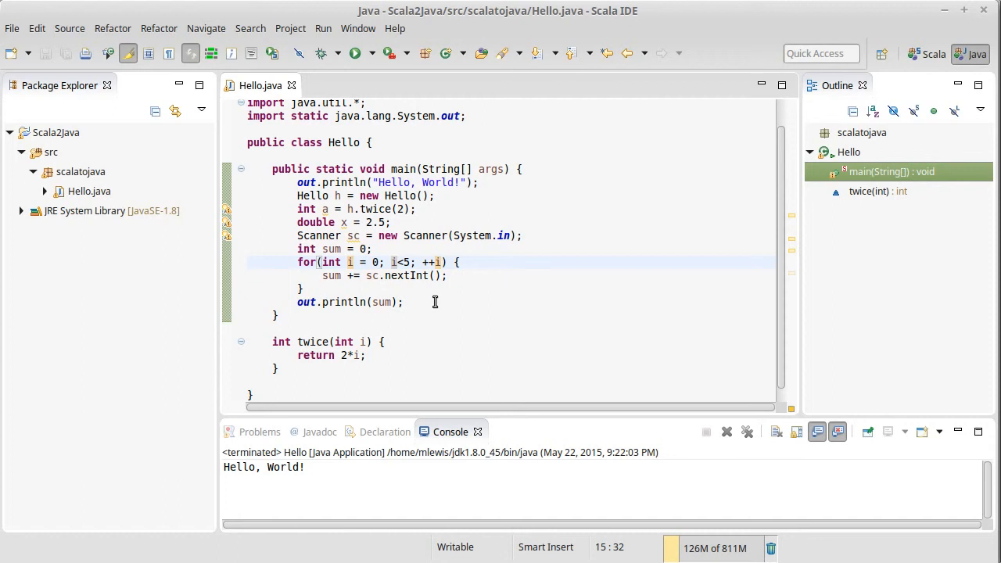
{"action": "key", "text": "BackSpace"}
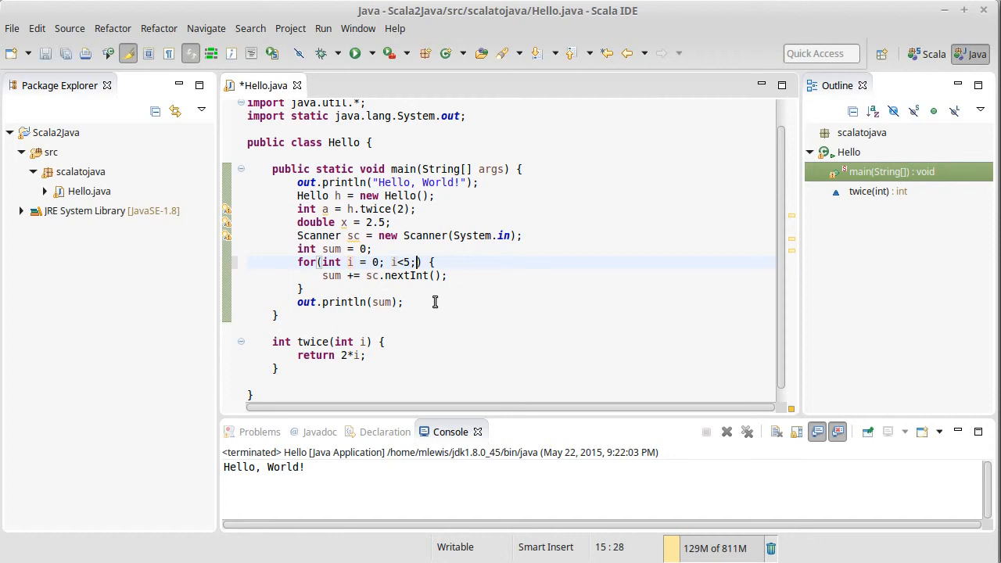
{"action": "key", "text": "BackSpace"}
{"action": "type", "text": " ++"}
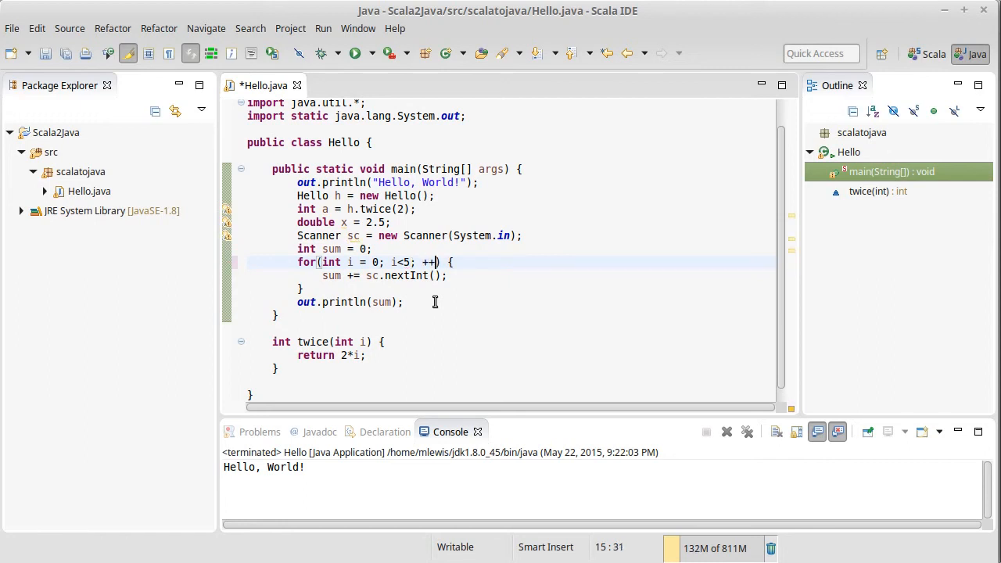
{"action": "type", "text": "i"}
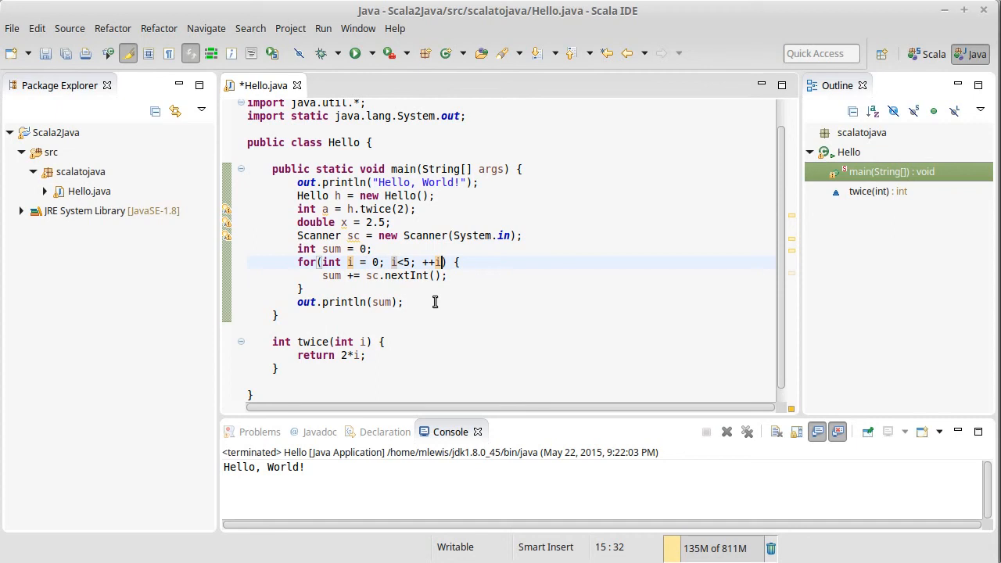
{"action": "key", "text": "ctrl+s"}
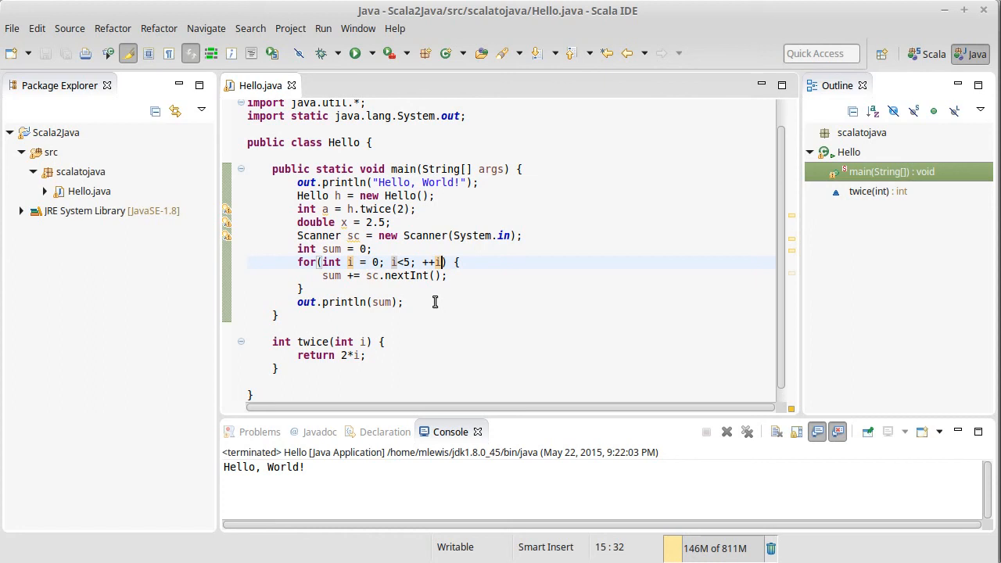
{"action": "left_click", "coordinate": [307, 288]}
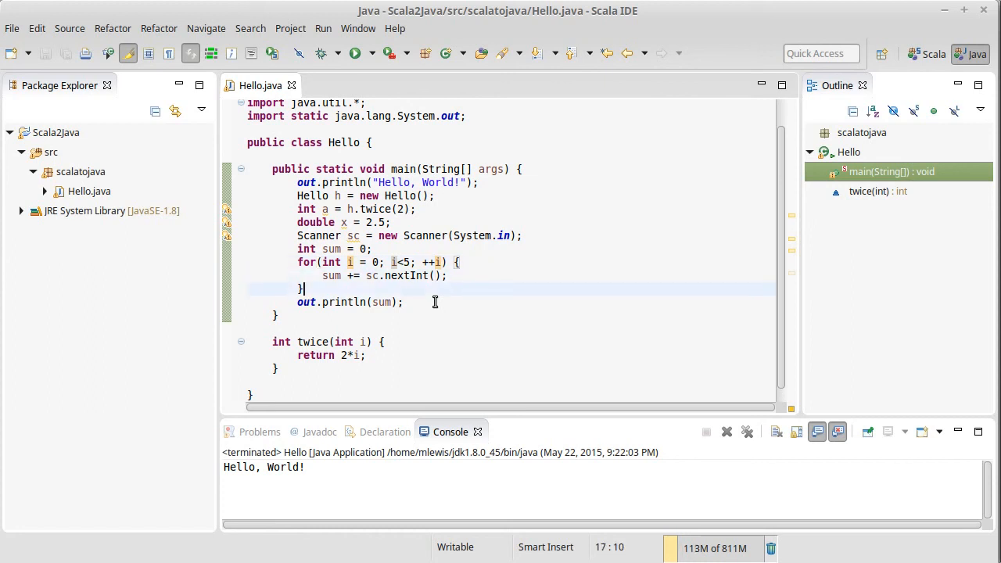